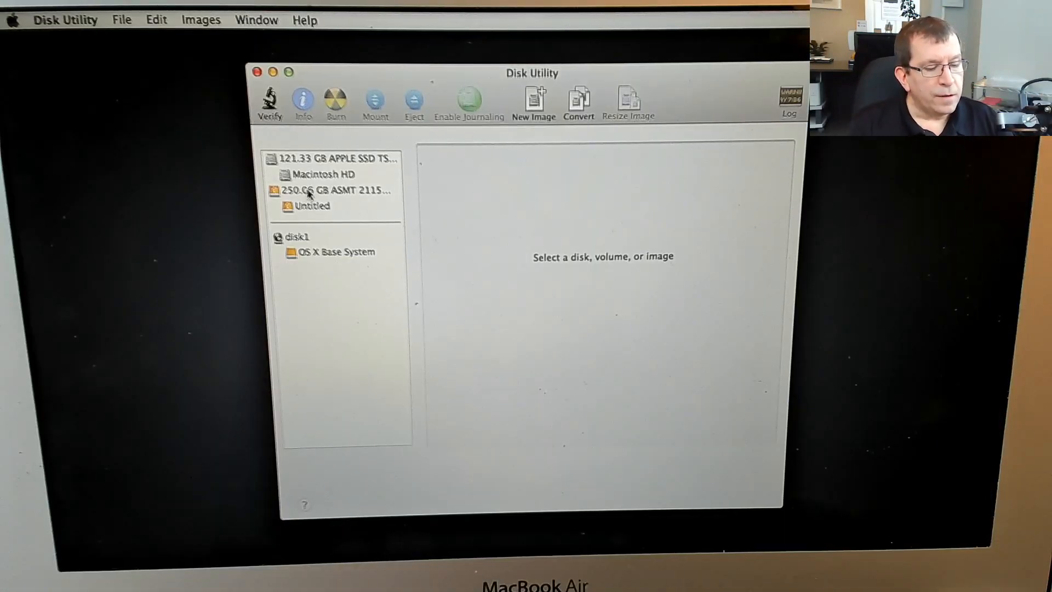
Erase the 250.06 GB ASMT drive as Mac OS Extended (Journaled), renaming its volume Crucial250
{"action": "left_click", "coordinate": [339, 190]}
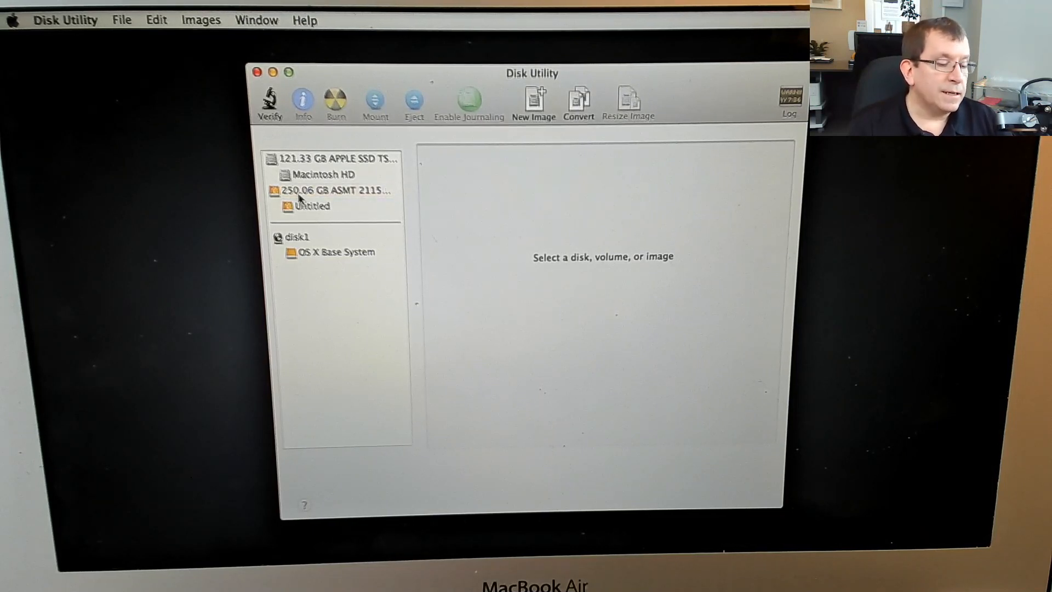
{"action": "left_click", "coordinate": [335, 190]}
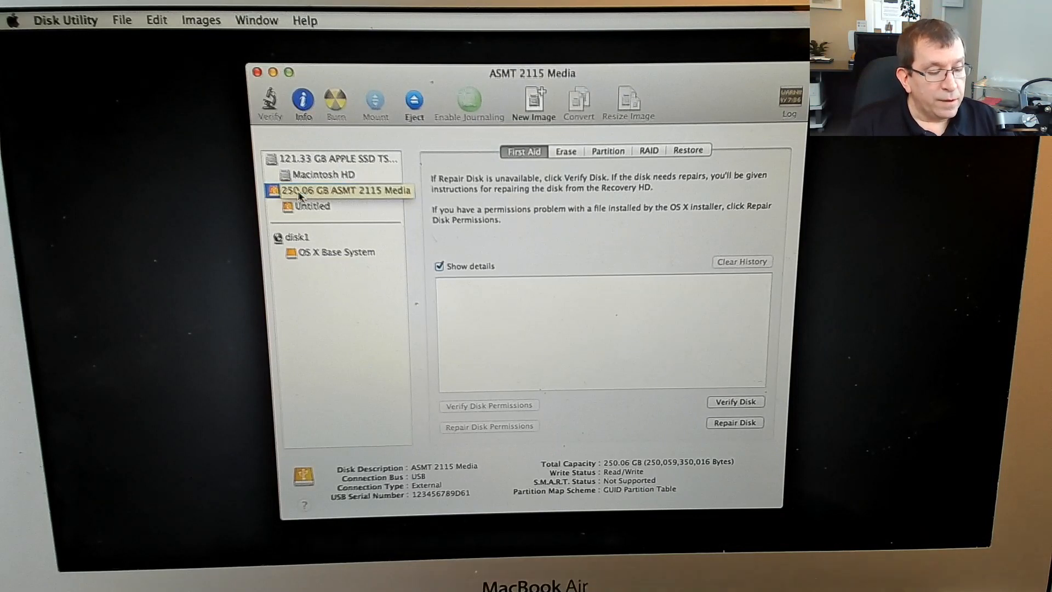
{"action": "left_click", "coordinate": [342, 191]}
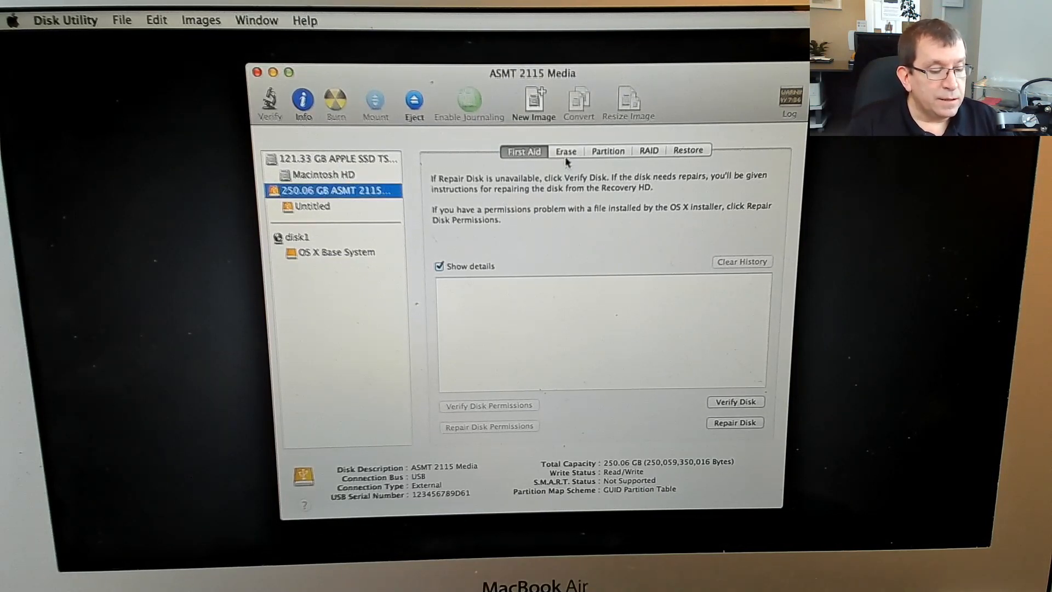
{"action": "left_click", "coordinate": [565, 150]}
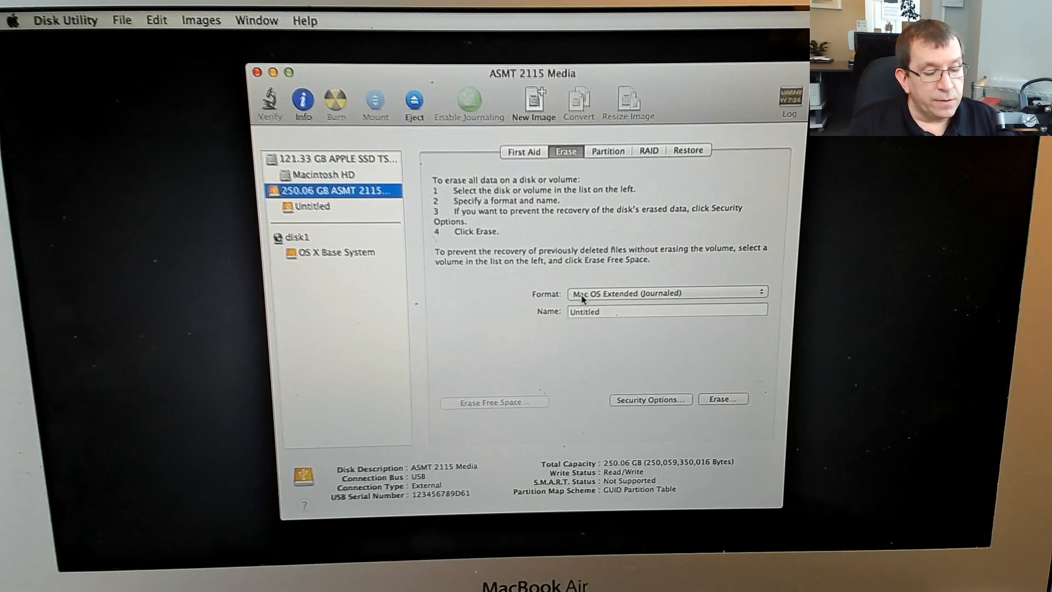
{"action": "mouse_move", "coordinate": [629, 354]}
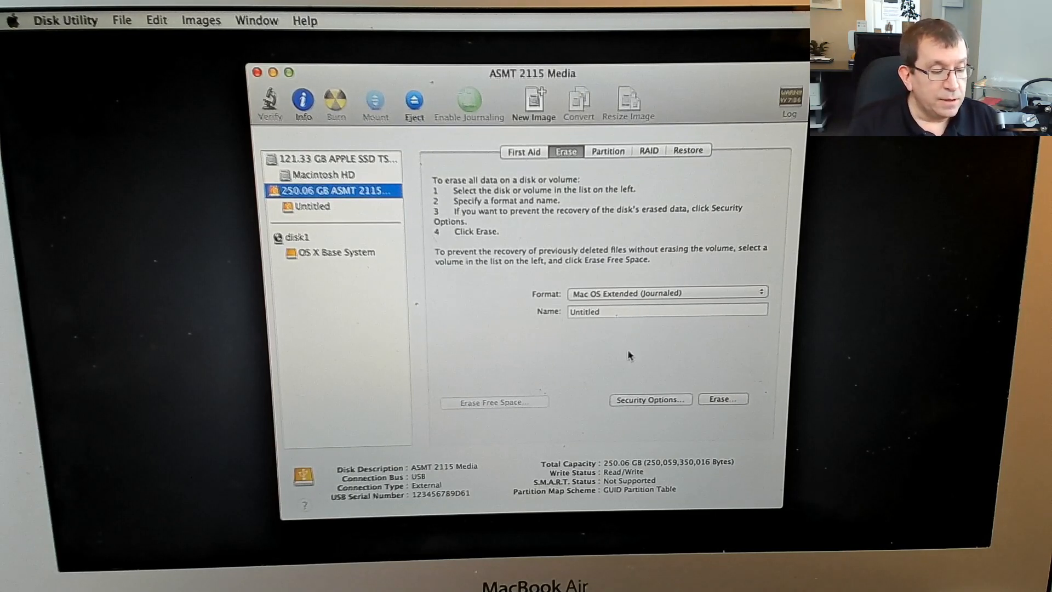
{"action": "left_click", "coordinate": [665, 311]}
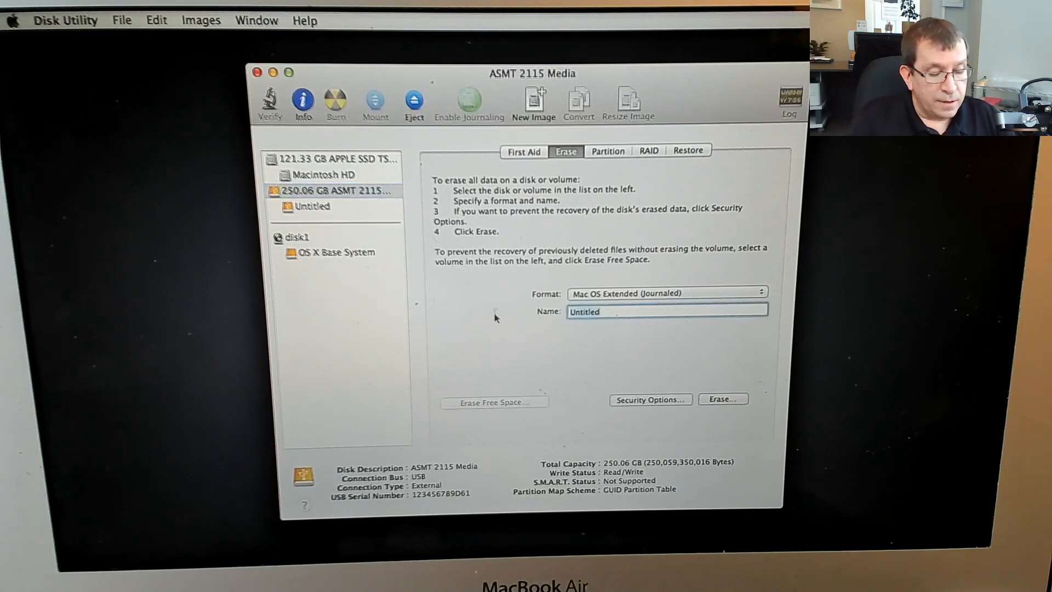
{"action": "type", "text": "Crucial"}
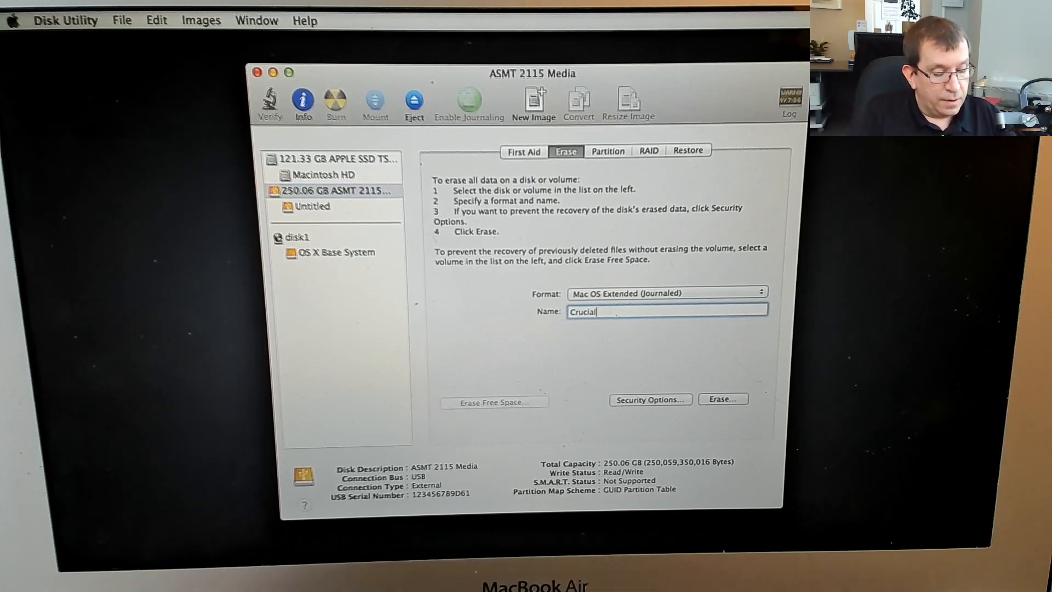
{"action": "type", "text": "250"}
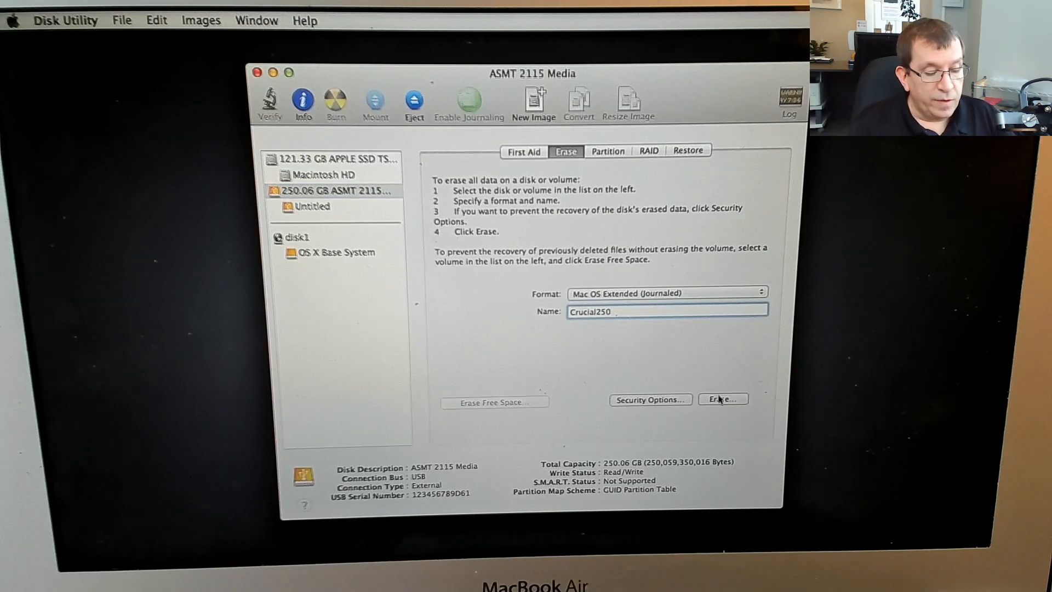
{"action": "left_click", "coordinate": [722, 399]}
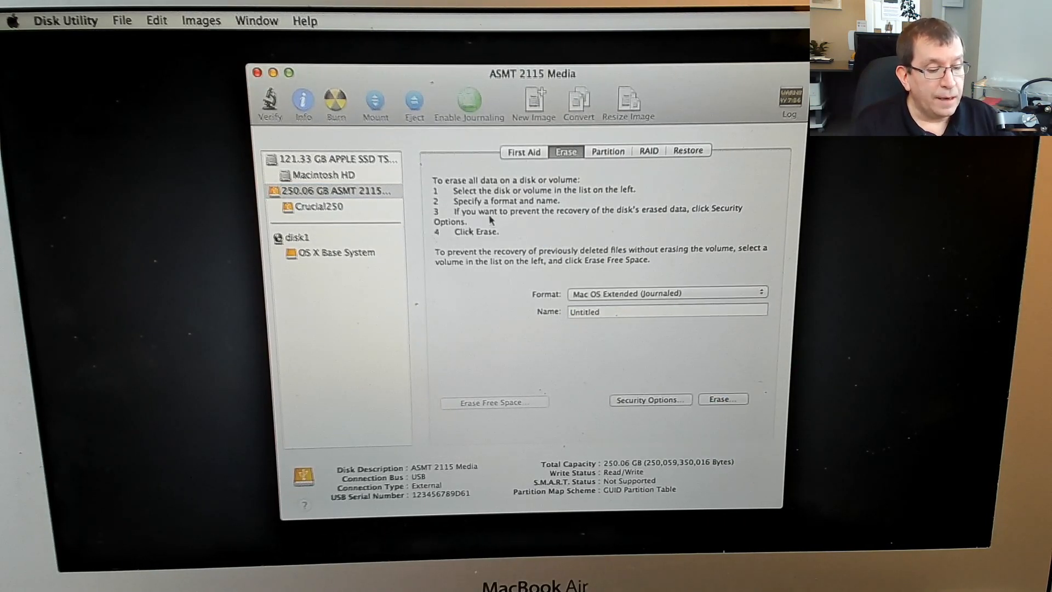
Restore Macintosh HD onto the Crucial250 volume, with Macintosh HD as the source
{"action": "left_click", "coordinate": [334, 159]}
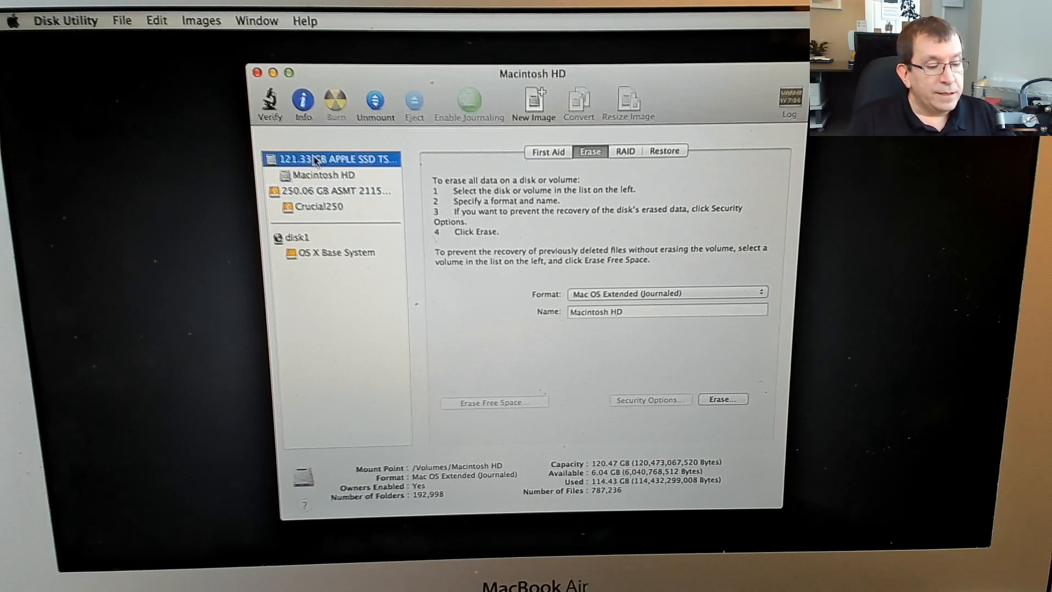
{"action": "left_click", "coordinate": [327, 174]}
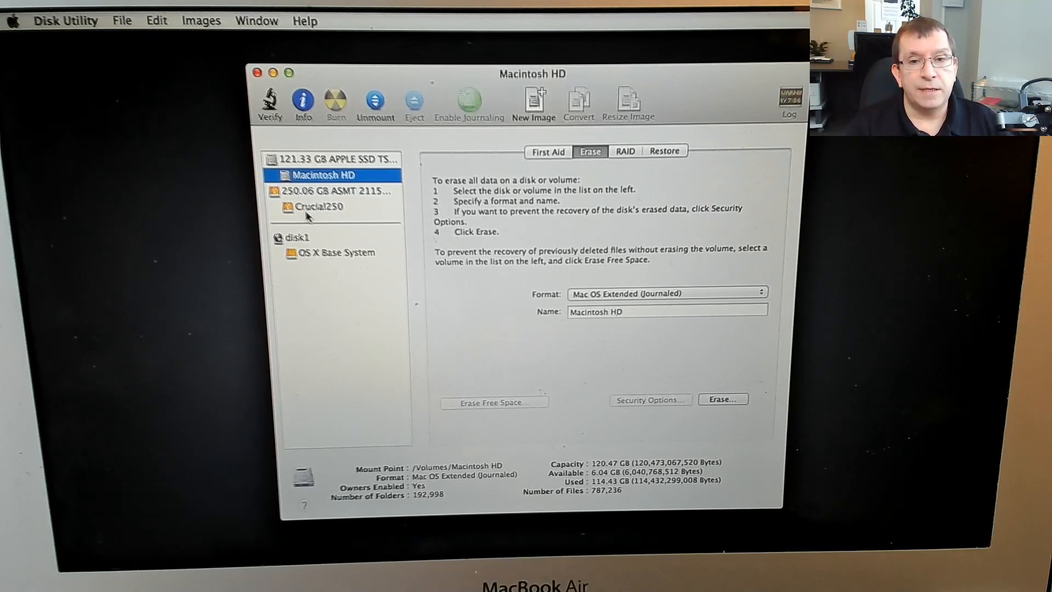
{"action": "mouse_move", "coordinate": [317, 207]}
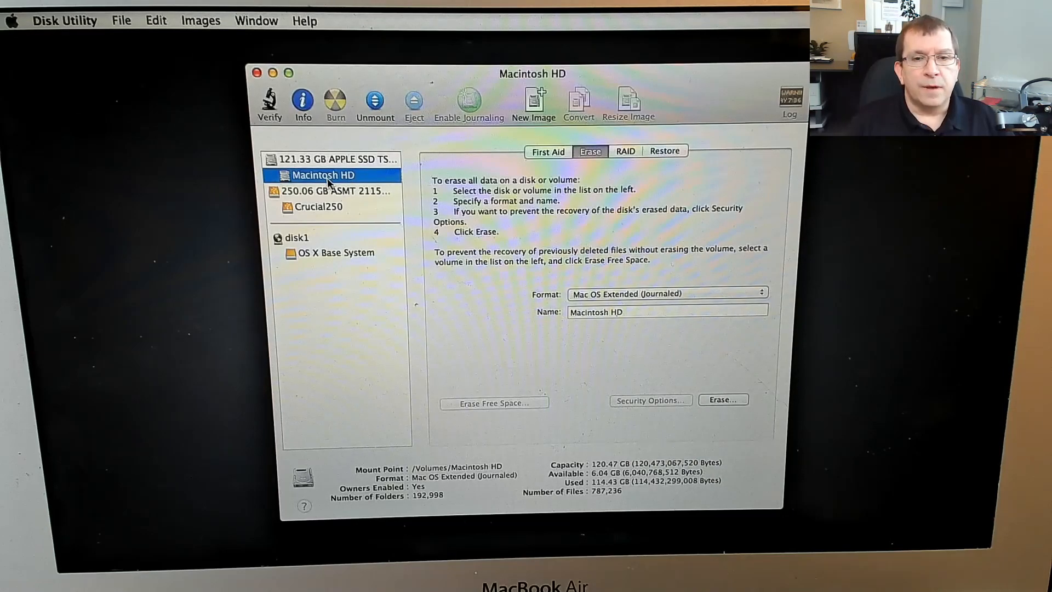
{"action": "mouse_move", "coordinate": [510, 227]}
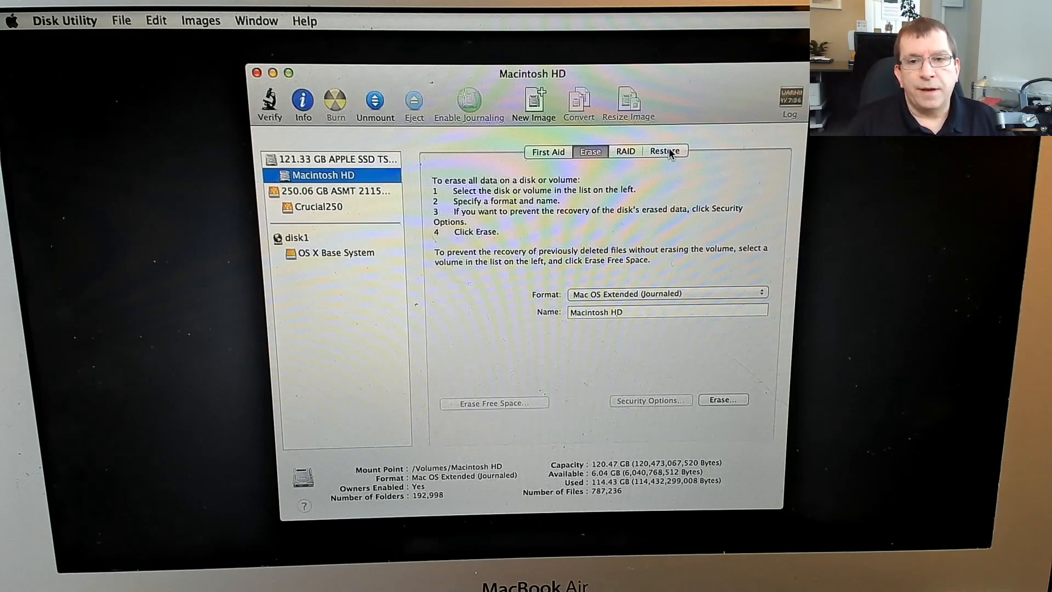
{"action": "left_click", "coordinate": [663, 150]}
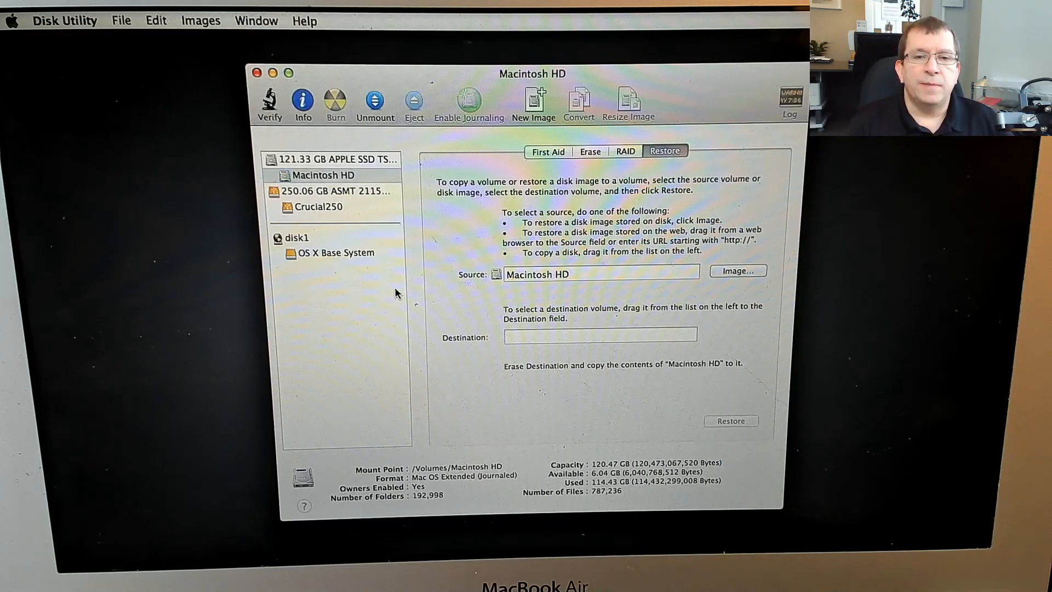
{"action": "mouse_move", "coordinate": [315, 202]}
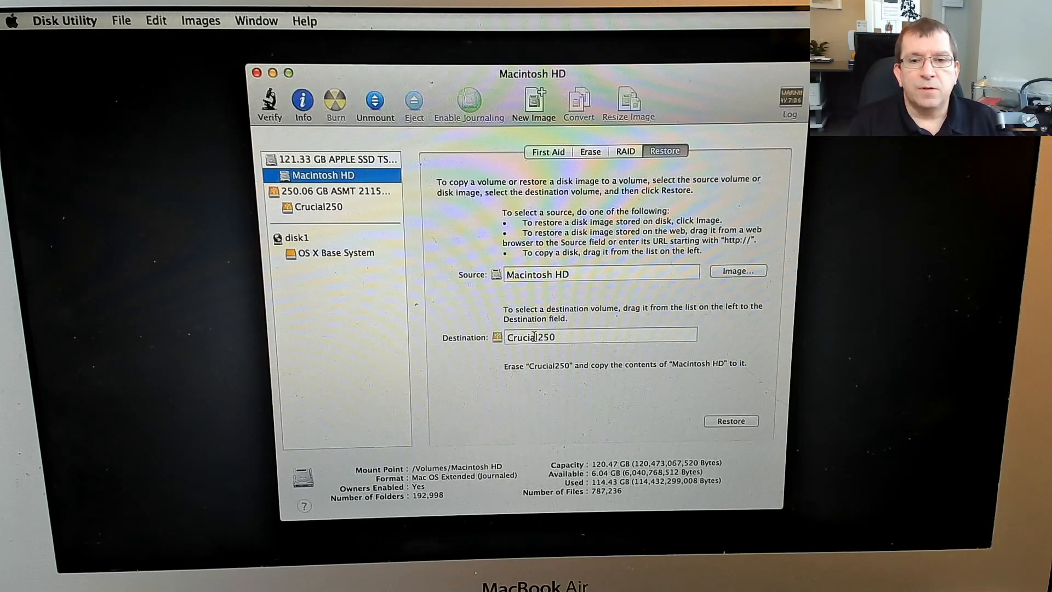
{"action": "mouse_move", "coordinate": [508, 395]}
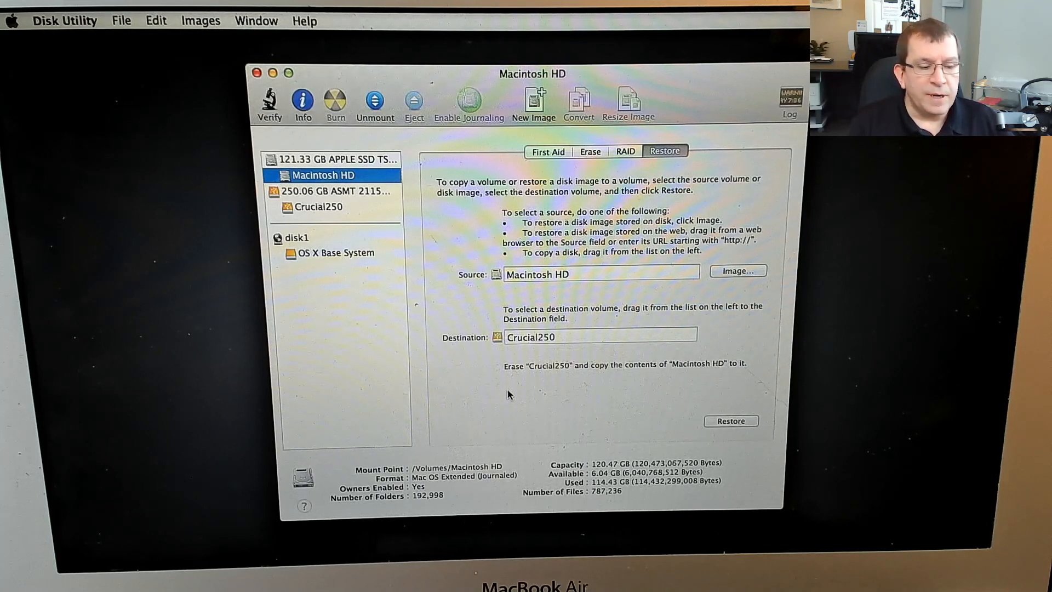
{"action": "mouse_move", "coordinate": [536, 392]}
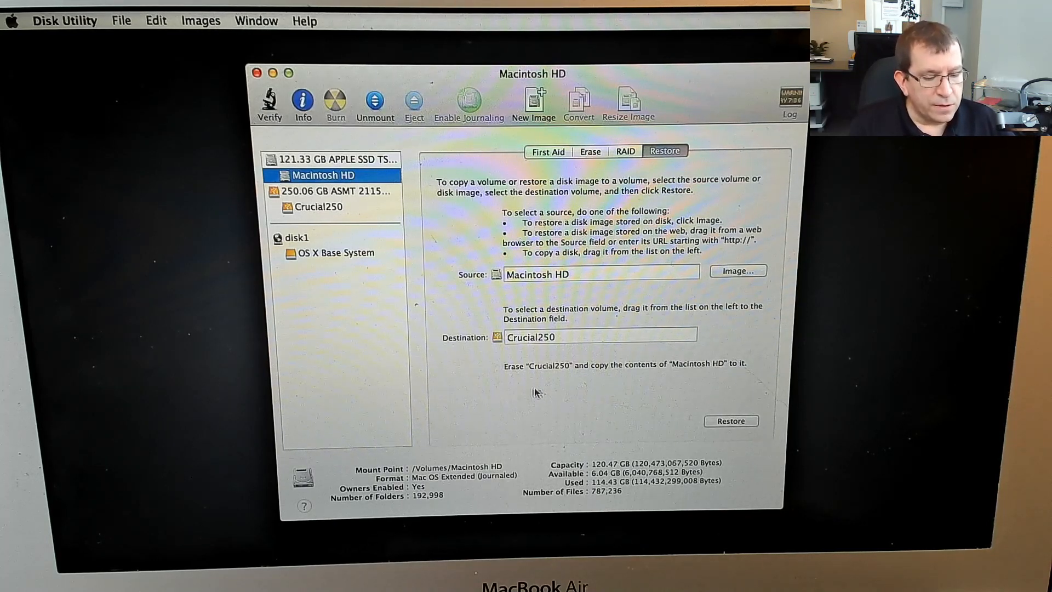
{"action": "mouse_move", "coordinate": [667, 389]}
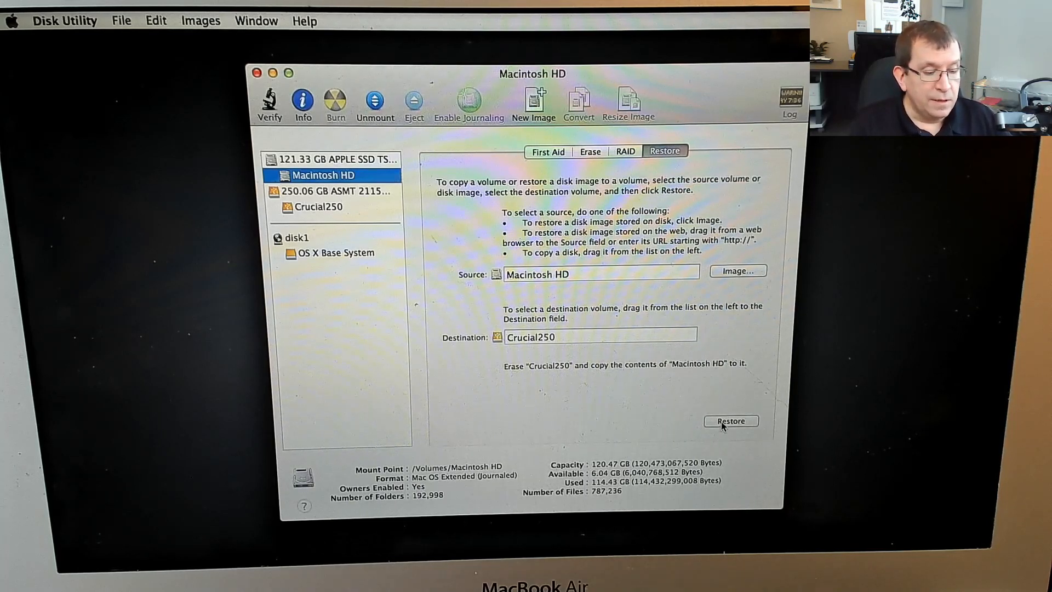
{"action": "left_click", "coordinate": [730, 421]}
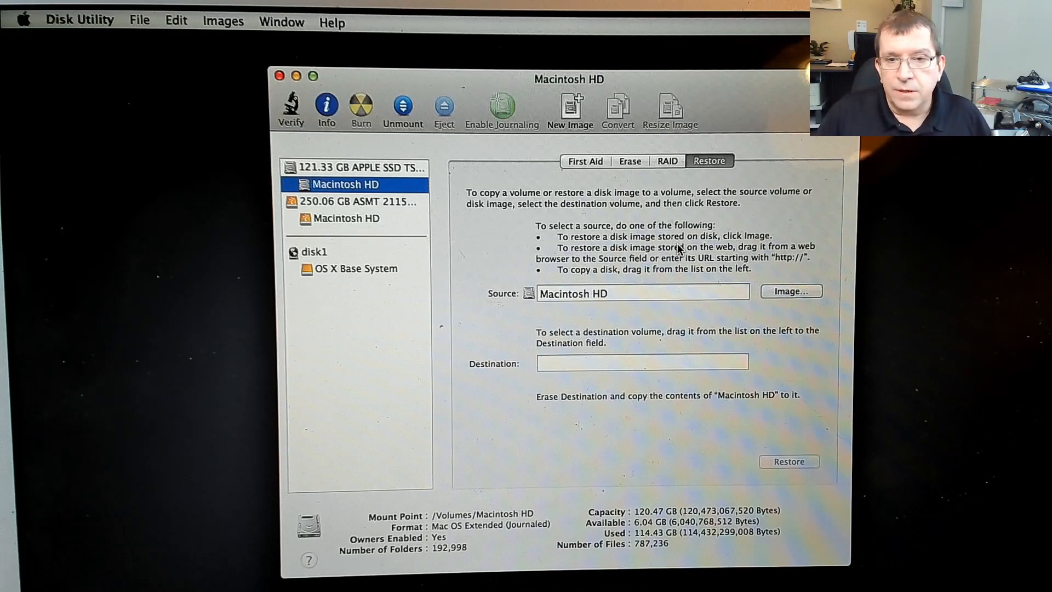
{"action": "mouse_move", "coordinate": [617, 185]}
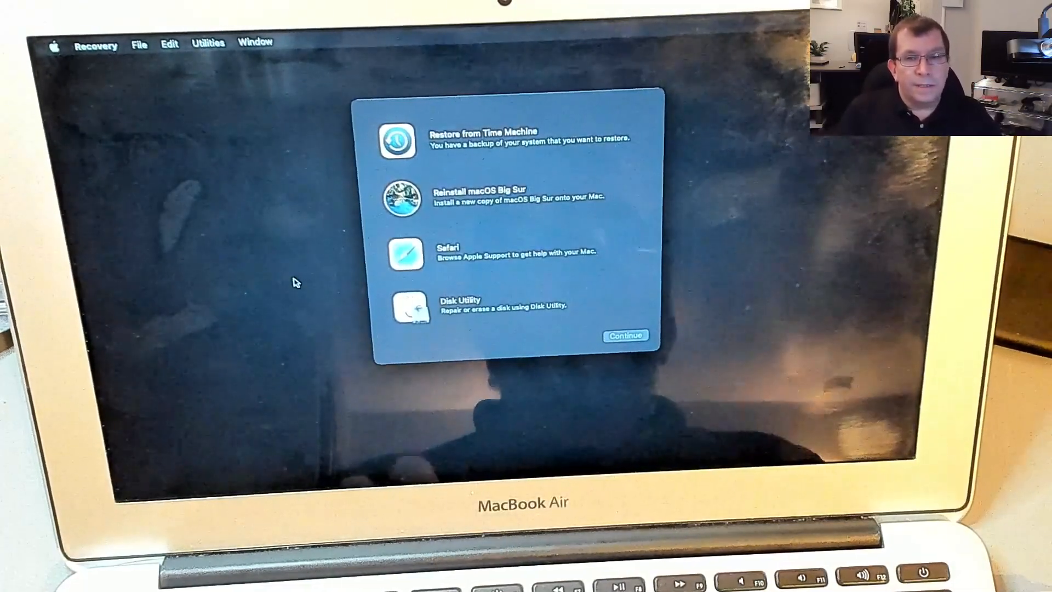
Launch Disk Utility from Recovery and inspect the CT1000P1SSD8 Media drive and Macintosh SSD volume
{"action": "left_click", "coordinate": [624, 335]}
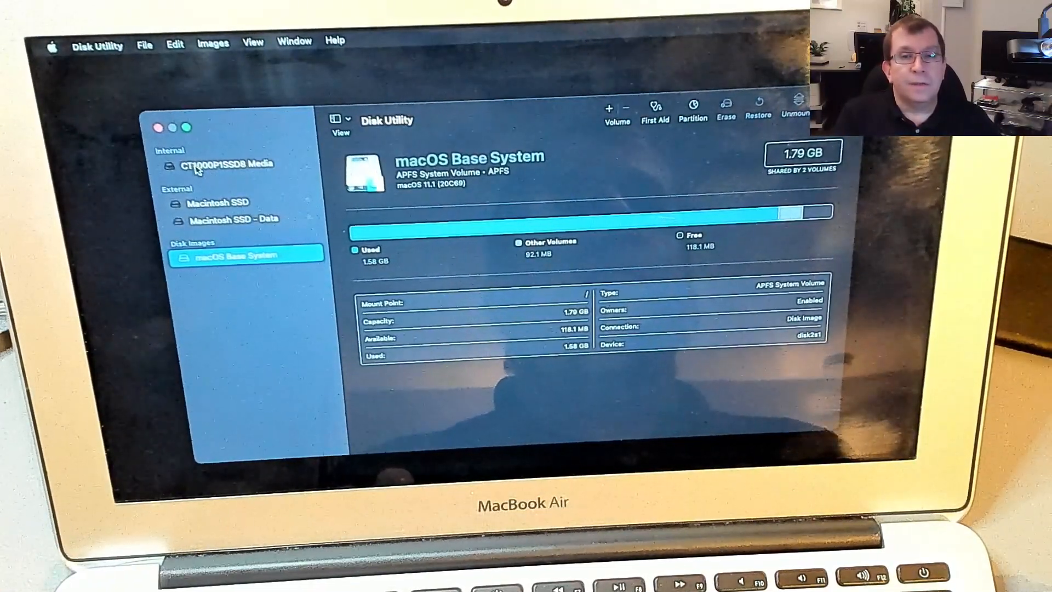
{"action": "left_click", "coordinate": [228, 165]}
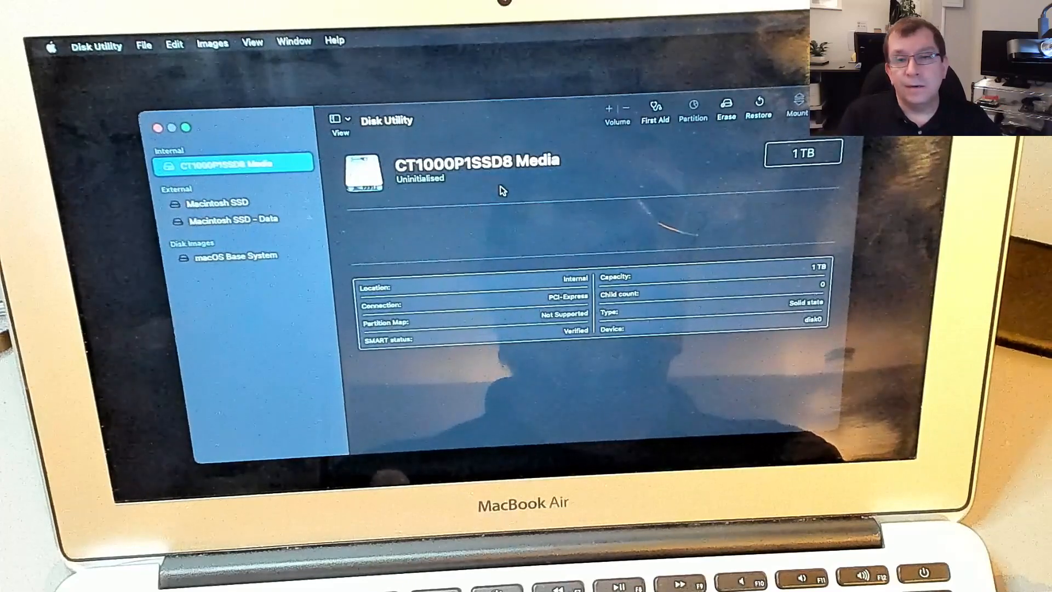
{"action": "mouse_move", "coordinate": [595, 169]}
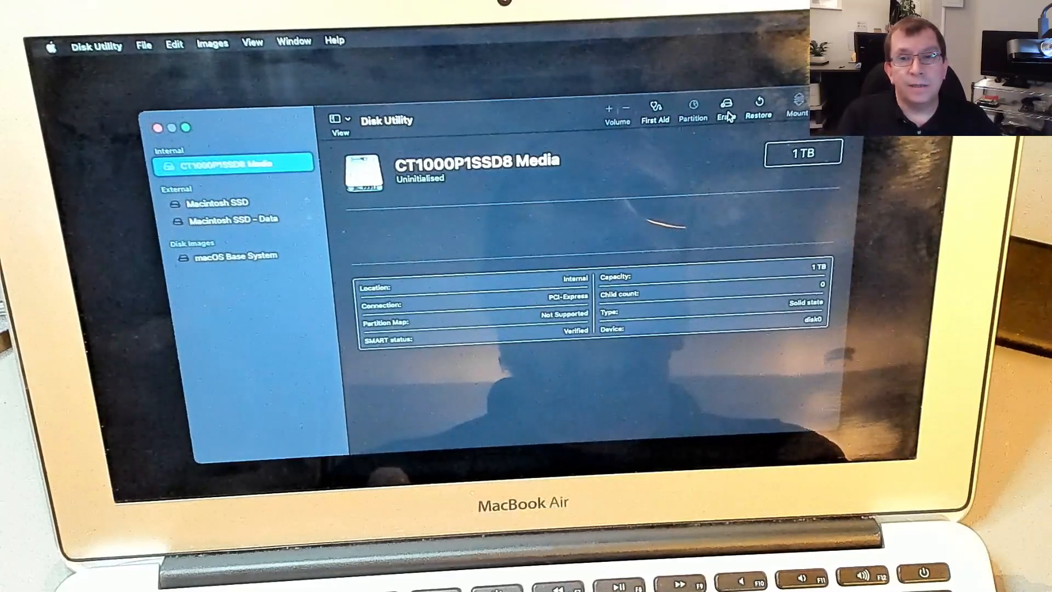
{"action": "left_click", "coordinate": [224, 202]}
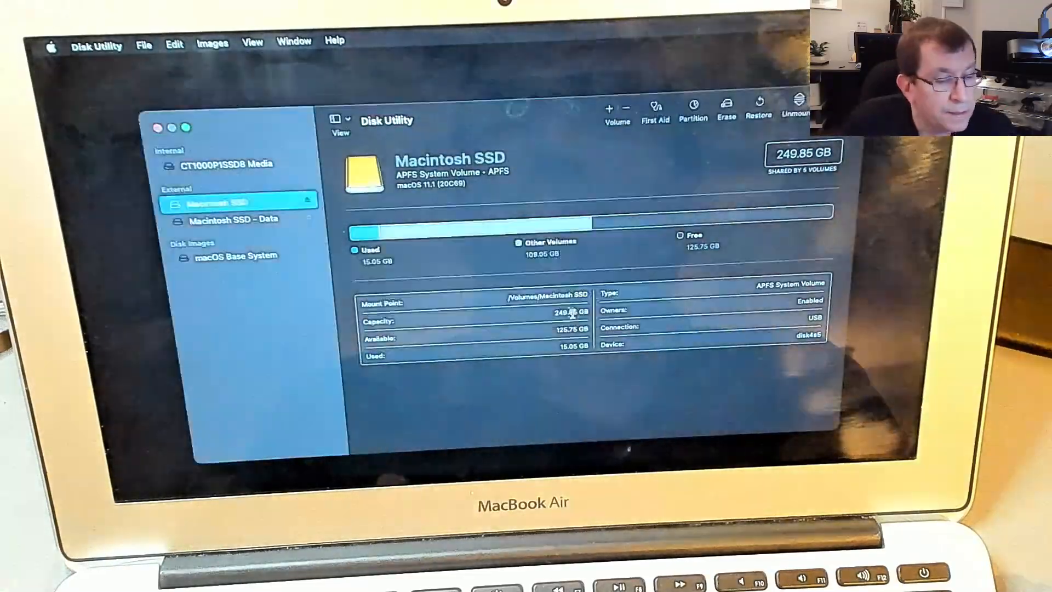
{"action": "left_click", "coordinate": [725, 107]}
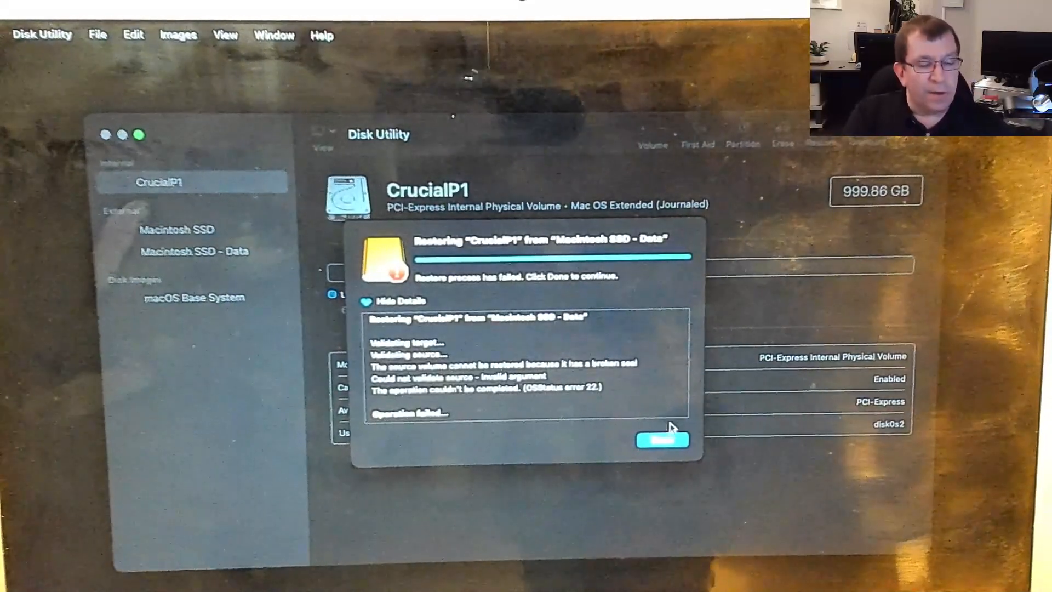
Dismiss the broken-seal restore failure message with Done
{"action": "left_click", "coordinate": [660, 439]}
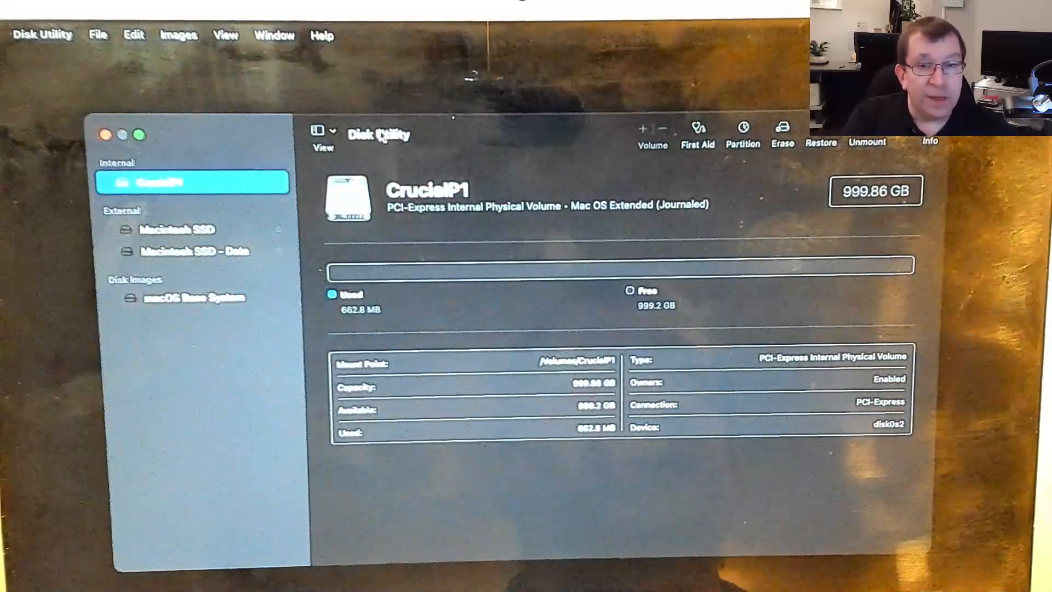